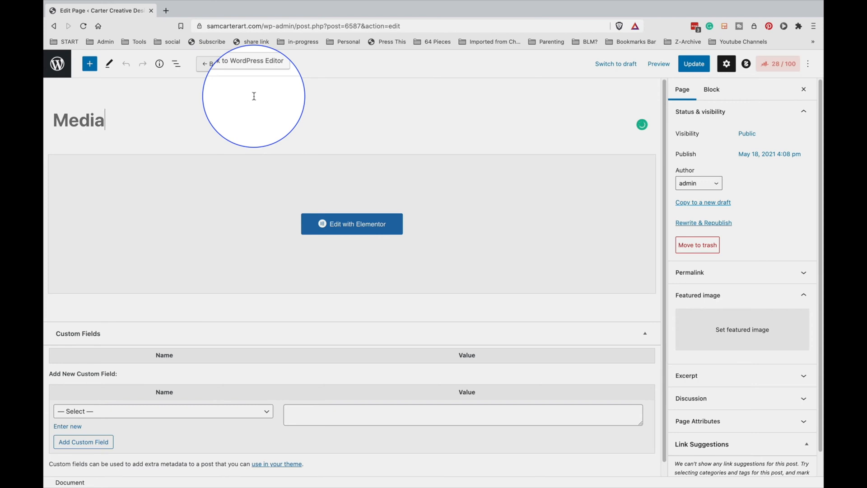
Go to the wp-admin address to leave the Media editor for the dashboard.
{"action": "left_click", "coordinate": [244, 63]}
{"action": "type", "text": "https://samcarterart.com/wp-admin/"}
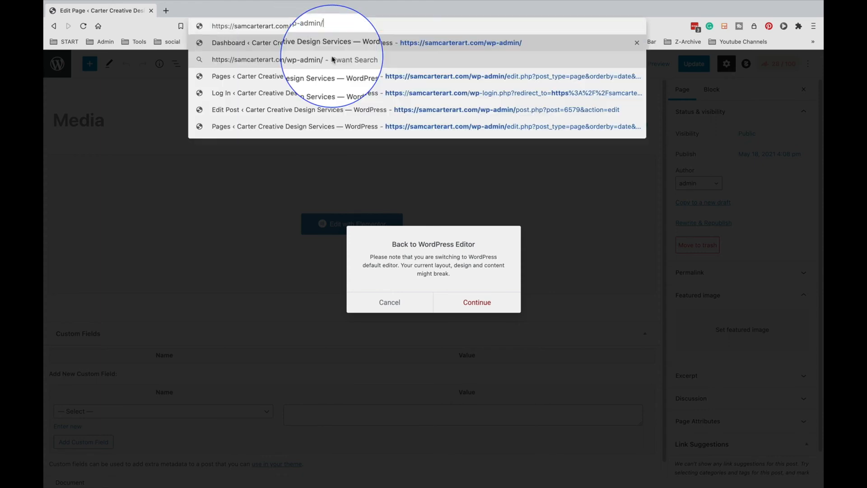
{"action": "key", "text": "Enter"}
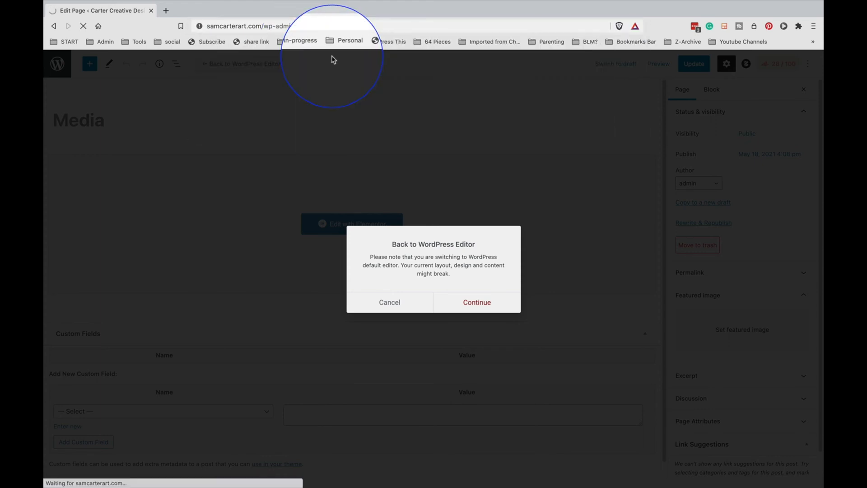
{"action": "left_click", "coordinate": [476, 301]}
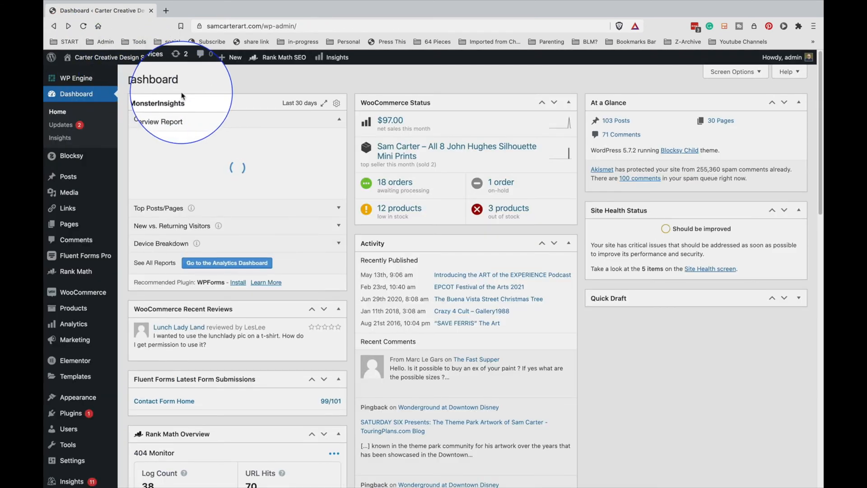
Open the live Carter Creative Design Services home page in a new tab.
{"action": "left_click", "coordinate": [166, 11]}
{"action": "type", "text": "samcarterart.com"}
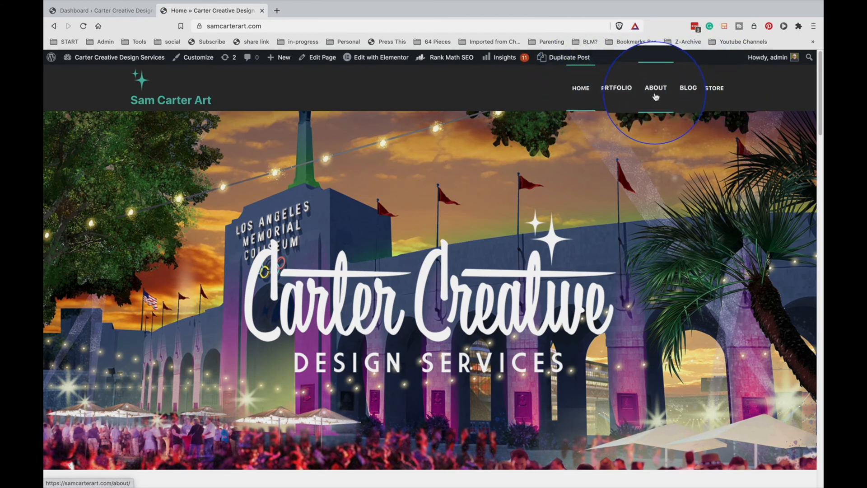
{"action": "mouse_move", "coordinate": [675, 95]}
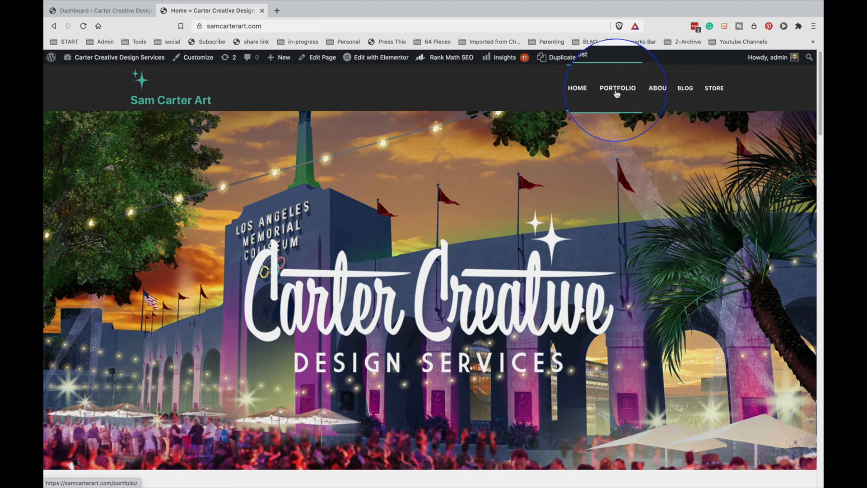
{"action": "mouse_move", "coordinate": [684, 91]}
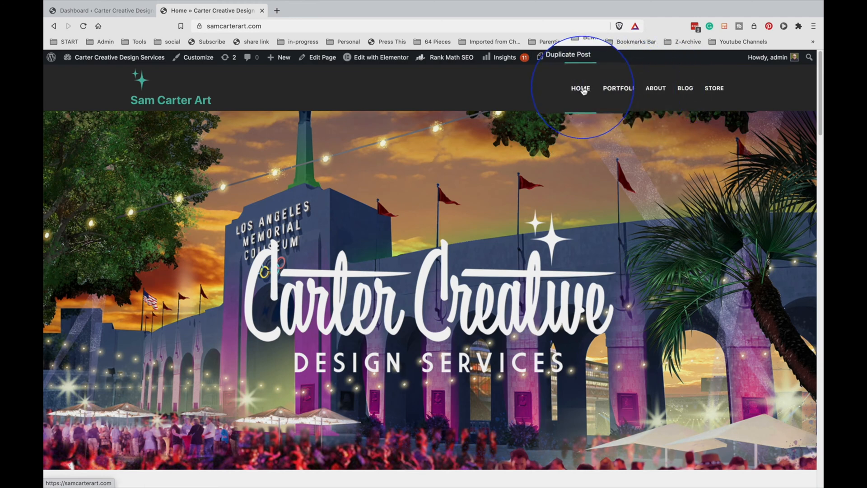
{"action": "scroll", "scroll_direction": "down", "scroll_amount": 3}
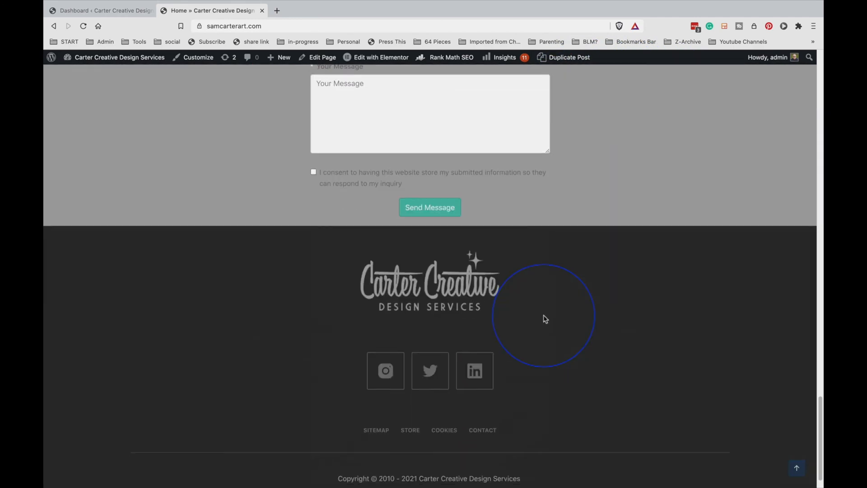
{"action": "scroll", "scroll_direction": "down", "scroll_amount": 3}
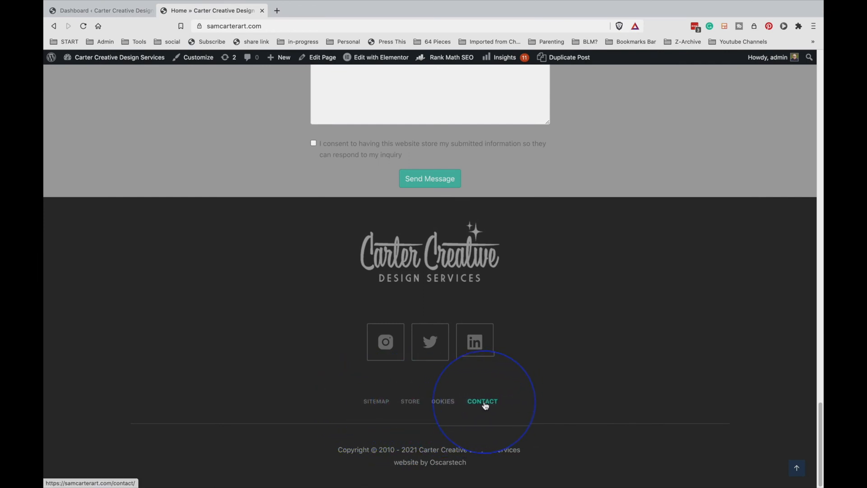
{"action": "mouse_move", "coordinate": [485, 405]}
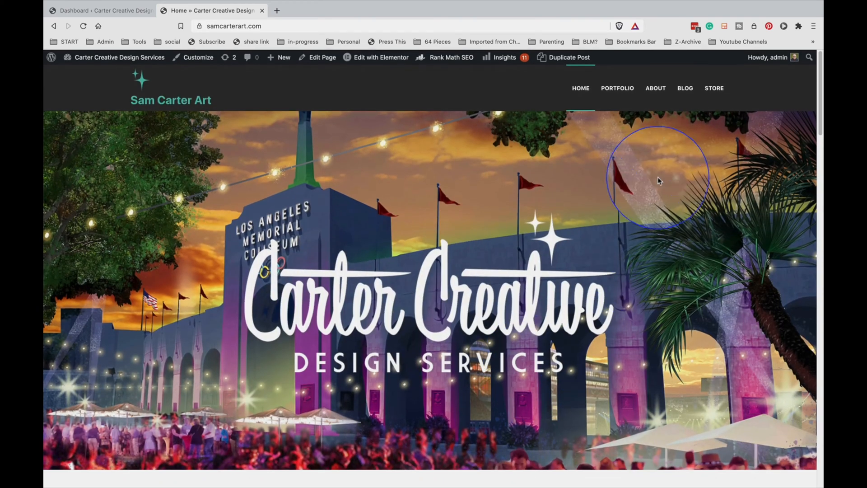
{"action": "mouse_move", "coordinate": [655, 90]}
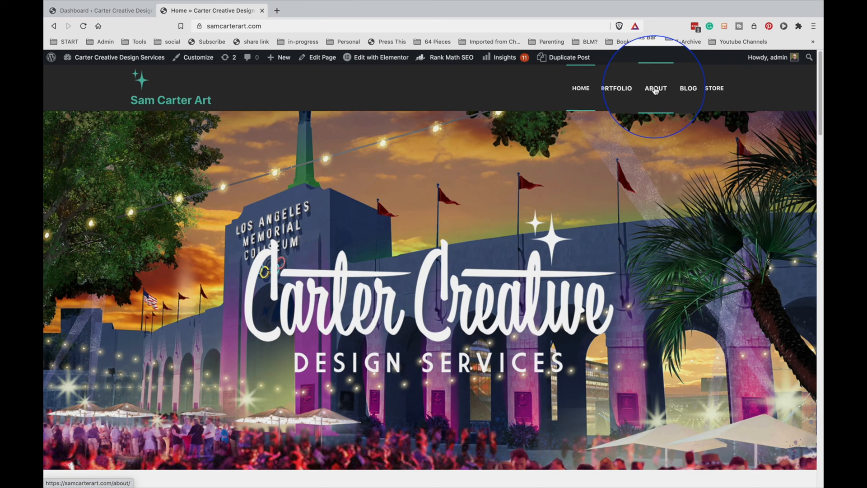
{"action": "scroll", "scroll_direction": "down", "scroll_amount": 3}
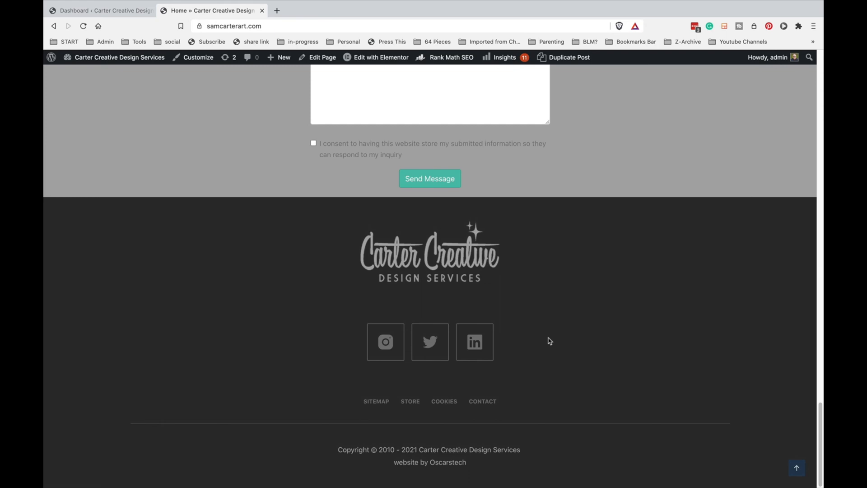
{"action": "scroll", "scroll_direction": "up", "scroll_amount": 3}
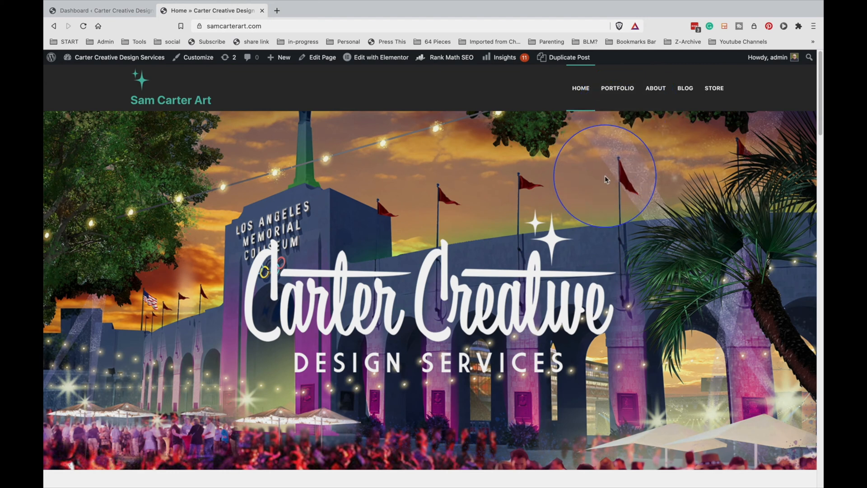
{"action": "scroll", "scroll_direction": "down", "scroll_amount": 3}
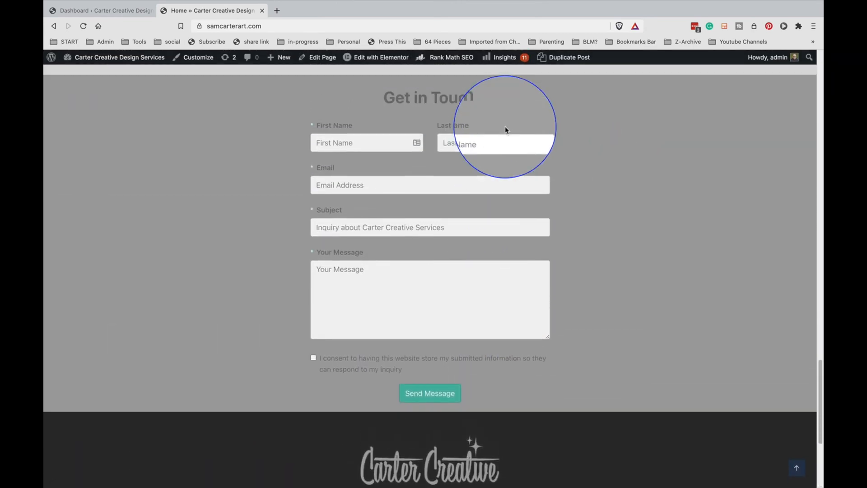
{"action": "scroll", "scroll_direction": "down", "scroll_amount": 3}
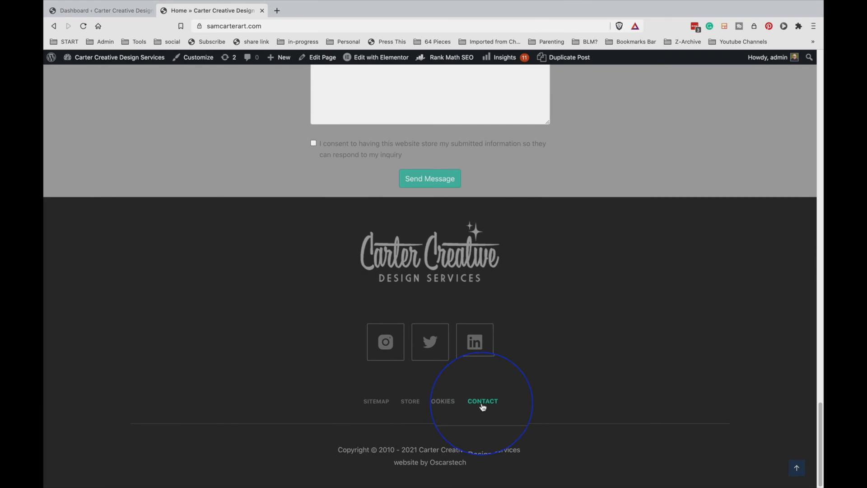
{"action": "scroll", "scroll_direction": "up", "scroll_amount": 3}
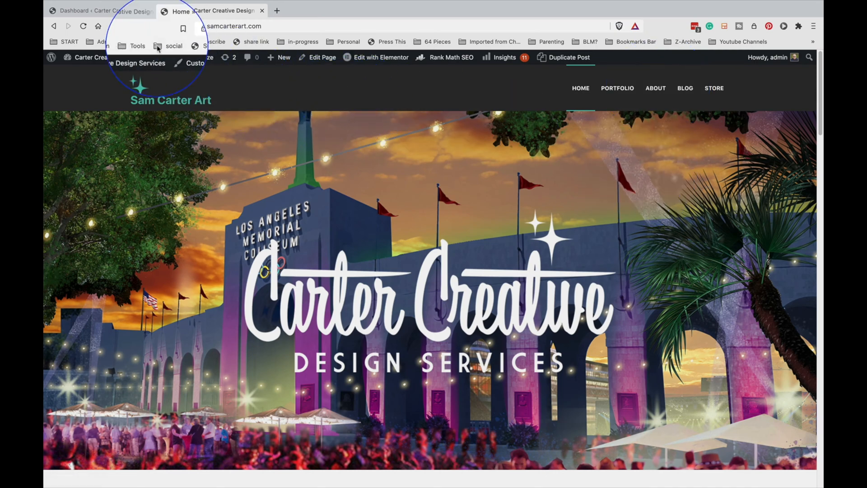
Return to admin, sort Pages by date, and load Appearance > Menus with Main Navigation.
{"action": "left_click", "coordinate": [91, 11]}
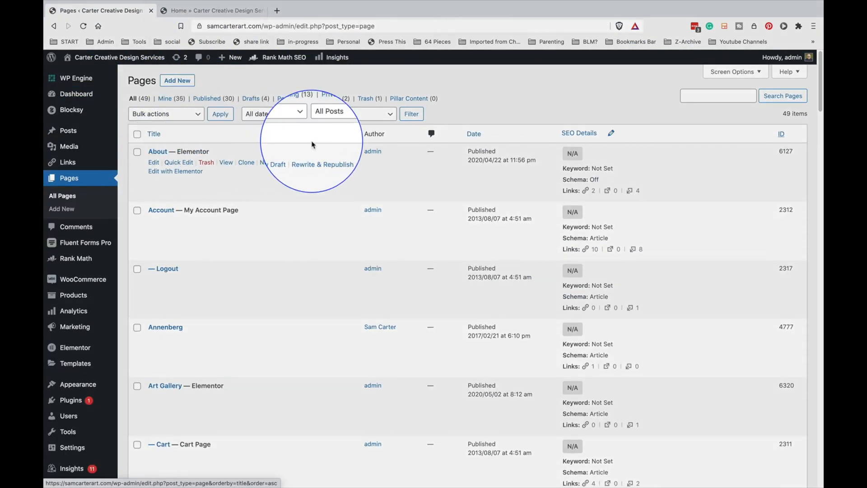
{"action": "left_click", "coordinate": [473, 133]}
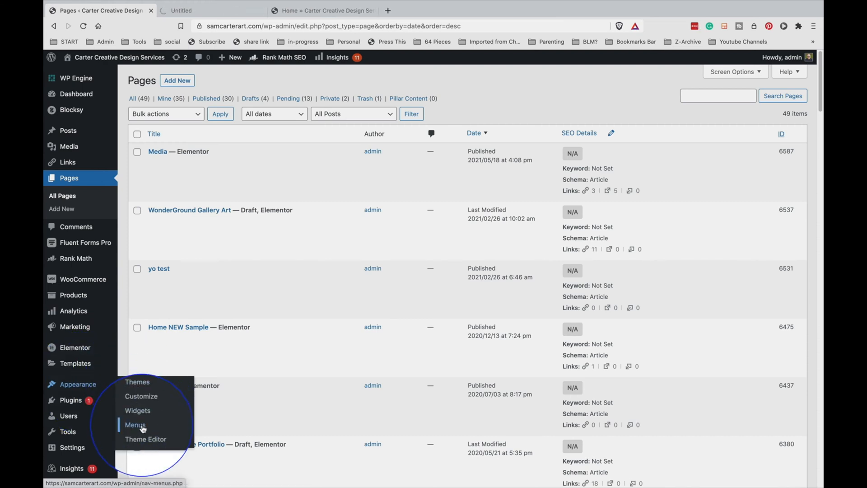
{"action": "left_click", "coordinate": [136, 424]}
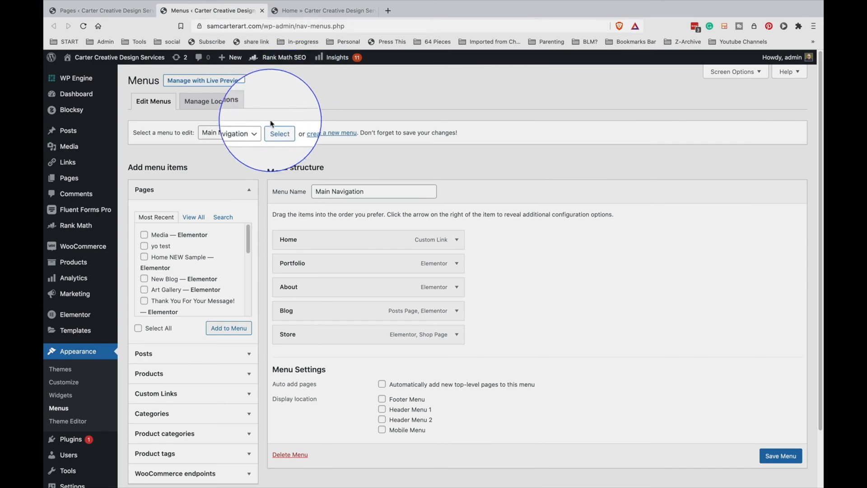
Remove About from Main Navigation, save, and check the live header shows Home, Portfolio, Blog, Store.
{"action": "left_click", "coordinate": [228, 134]}
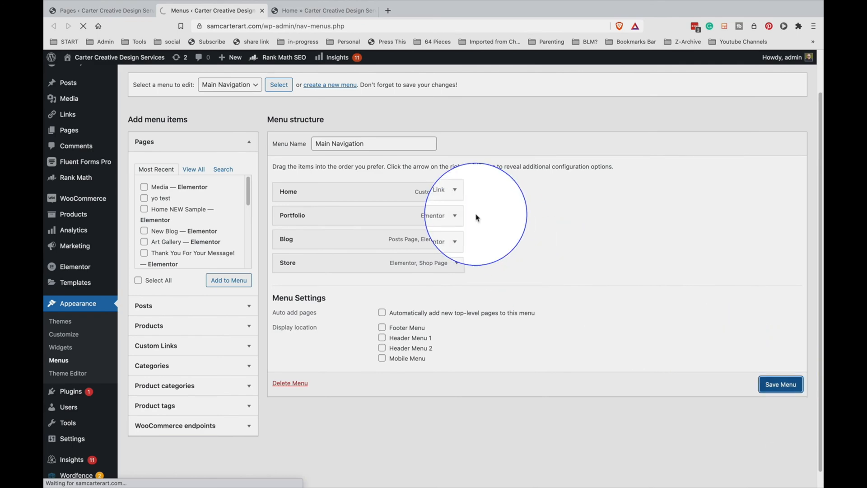
{"action": "left_click", "coordinate": [323, 11]}
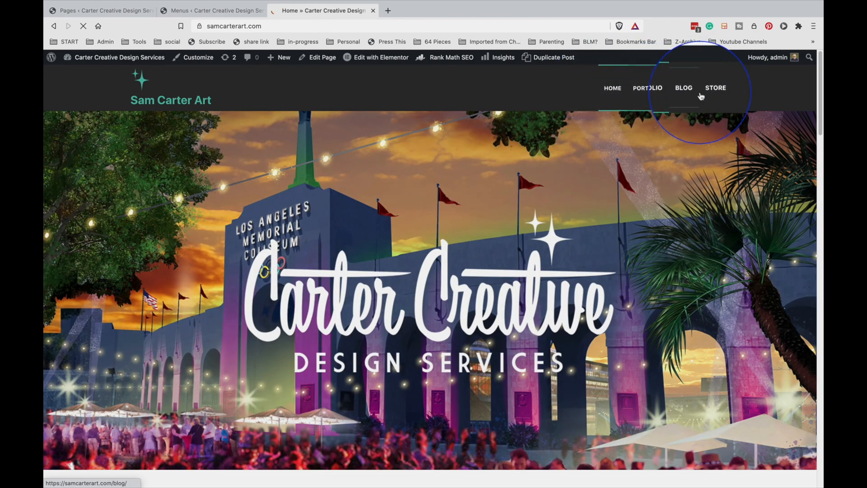
{"action": "left_click", "coordinate": [220, 11]}
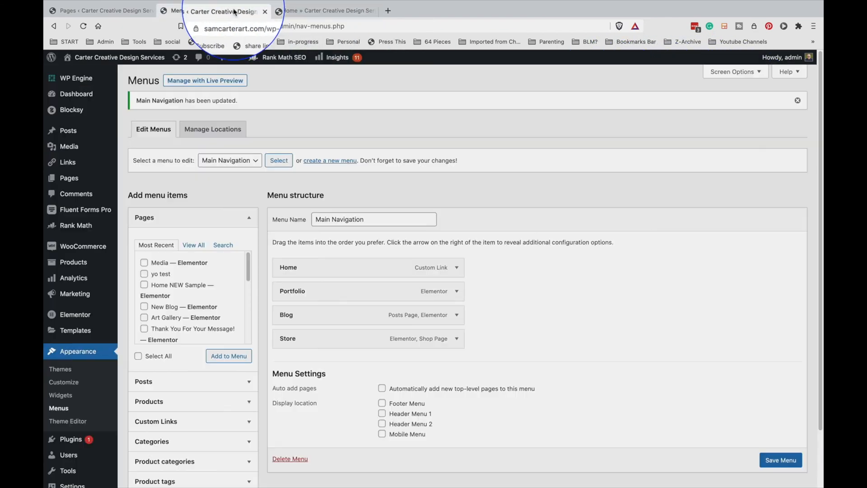
Select the Footer Bar menu for editing and review the live footer's Sitemap, Store, Cookies, Contact links.
{"action": "left_click", "coordinate": [229, 161]}
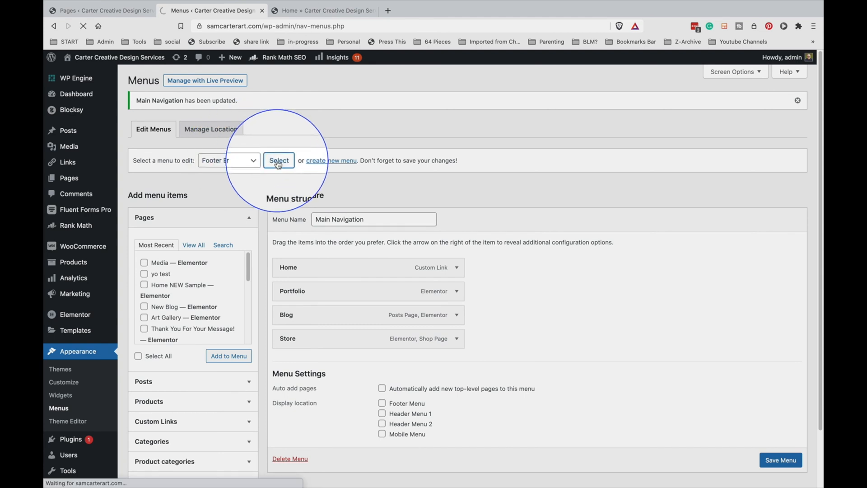
{"action": "left_click", "coordinate": [279, 161]}
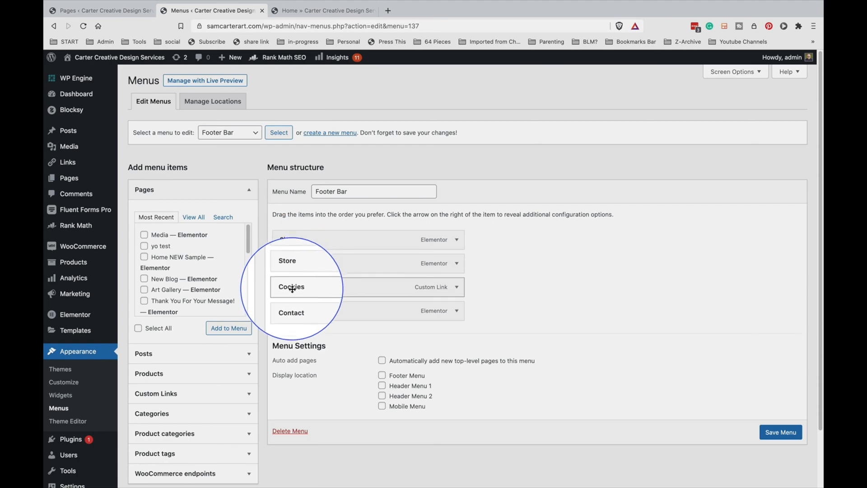
{"action": "left_click", "coordinate": [332, 10]}
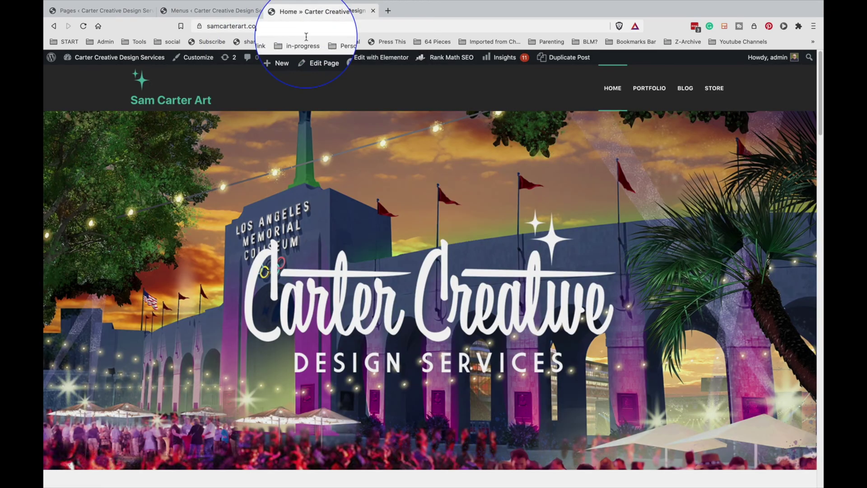
{"action": "scroll", "scroll_direction": "down", "scroll_amount": 3}
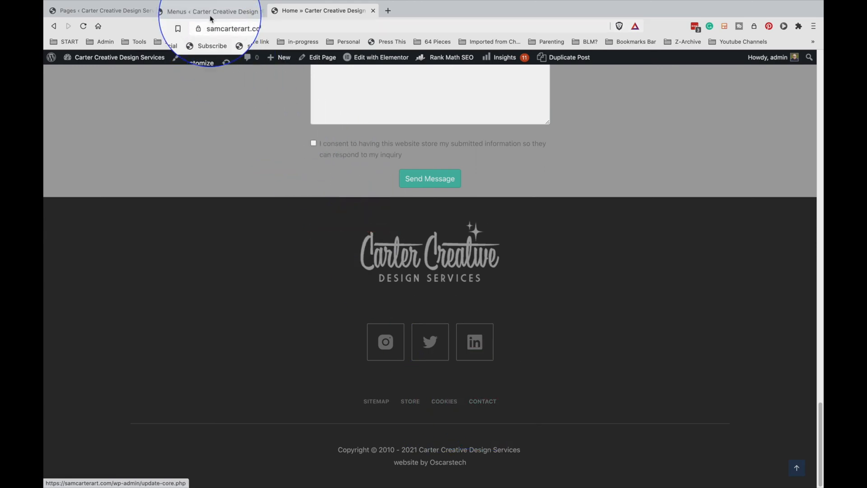
Add the About page as the first Footer Bar item, save, and pick Main Navigation next.
{"action": "left_click", "coordinate": [206, 11]}
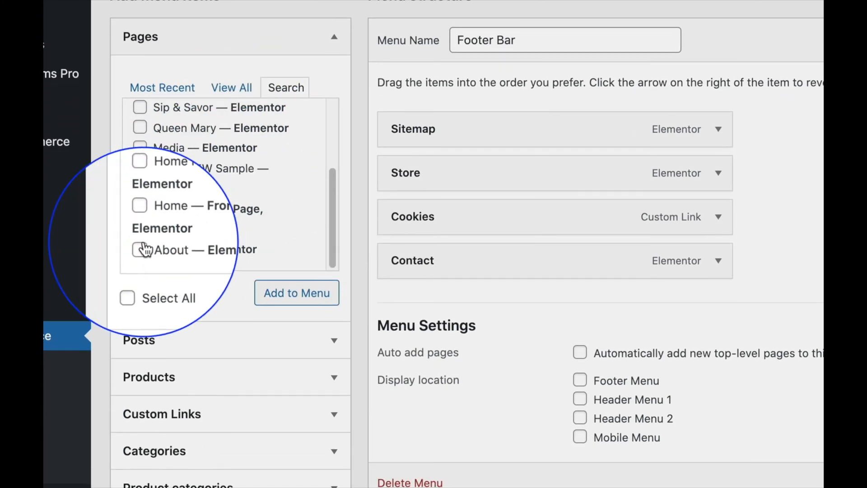
{"action": "left_click", "coordinate": [297, 293]}
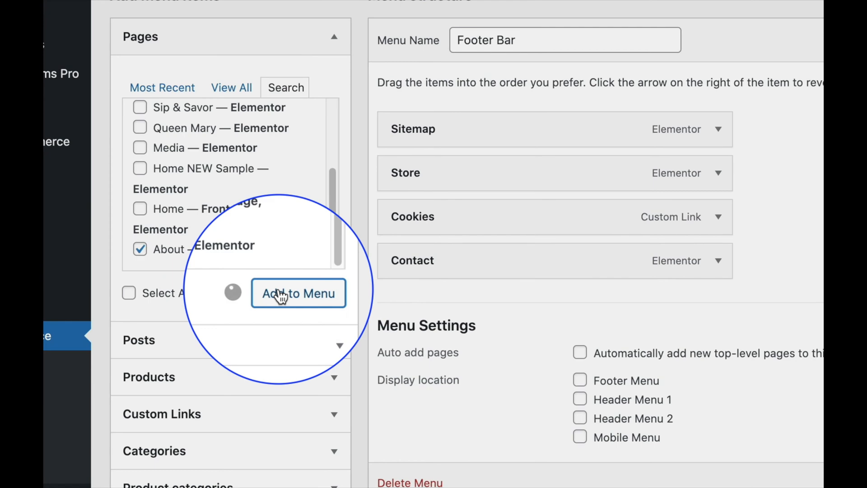
{"action": "left_click", "coordinate": [298, 293]}
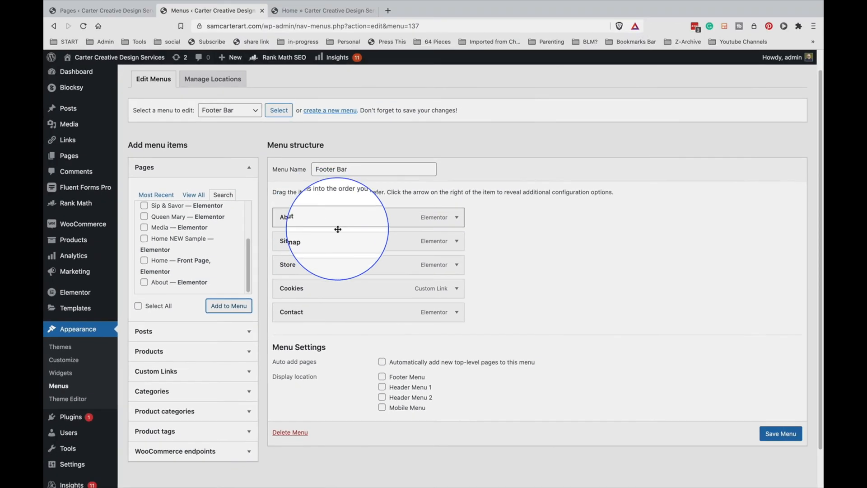
{"action": "left_click", "coordinate": [781, 434]}
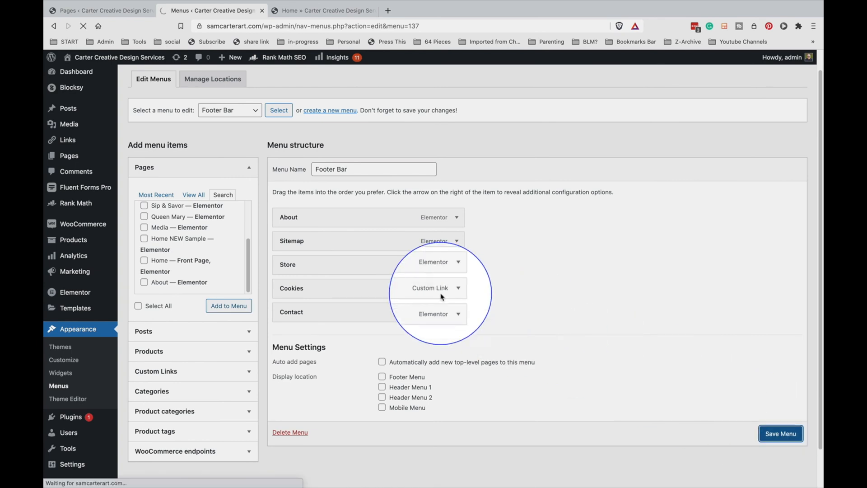
{"action": "left_click", "coordinate": [781, 434]}
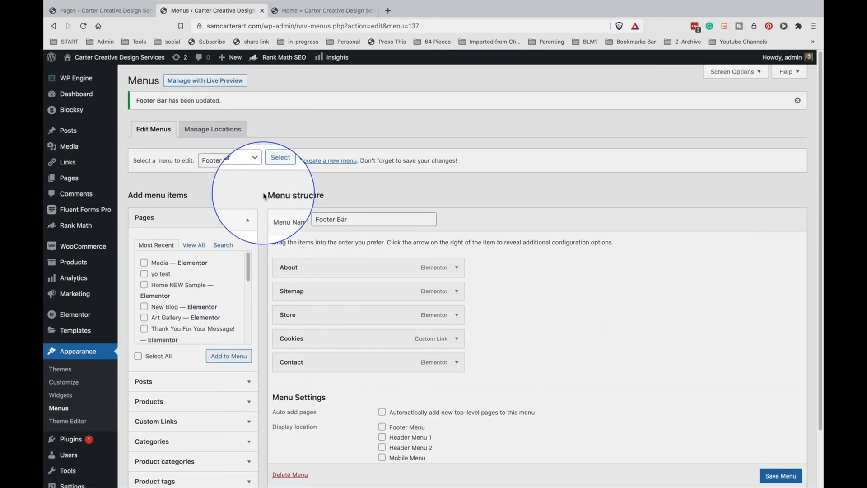
{"action": "left_click", "coordinate": [230, 159]}
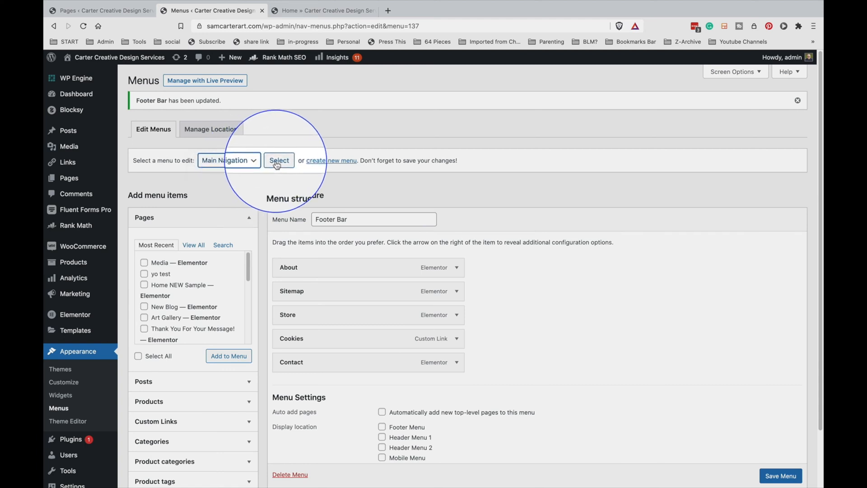
Choose Main Navigation in the 'Select a menu to edit' dropdown.
{"action": "scroll", "scroll_direction": "down", "scroll_amount": 3}
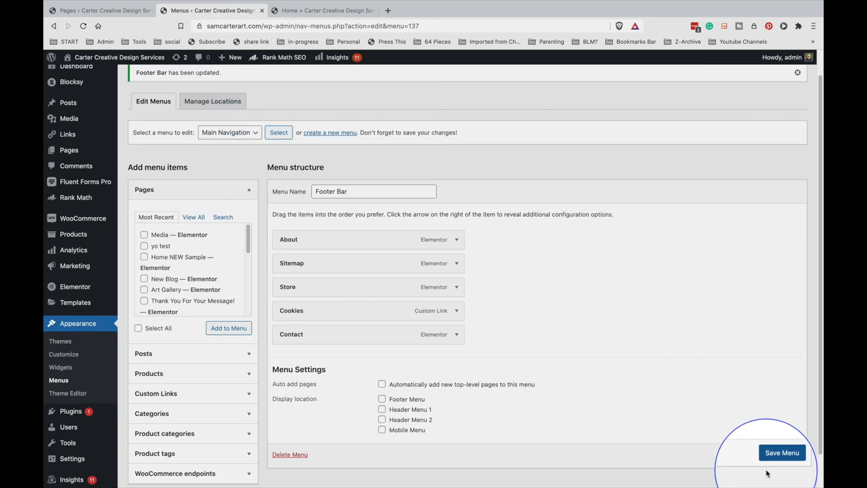
{"action": "left_click", "coordinate": [782, 451]}
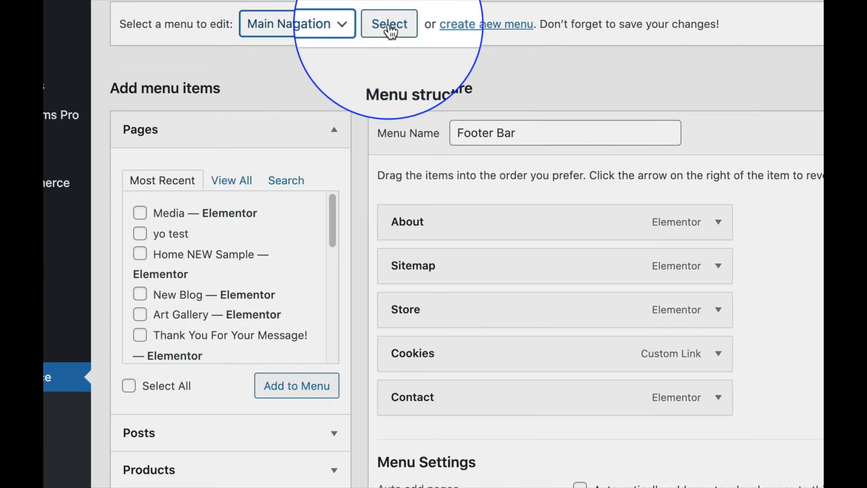
Add Media to Main Navigation, place it third after Portfolio, and save the menu.
{"action": "left_click", "coordinate": [388, 23]}
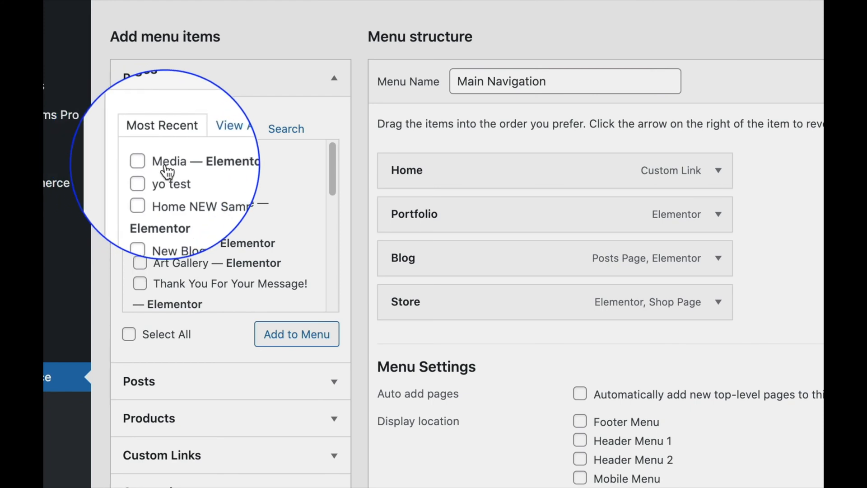
{"action": "left_click", "coordinate": [138, 161]}
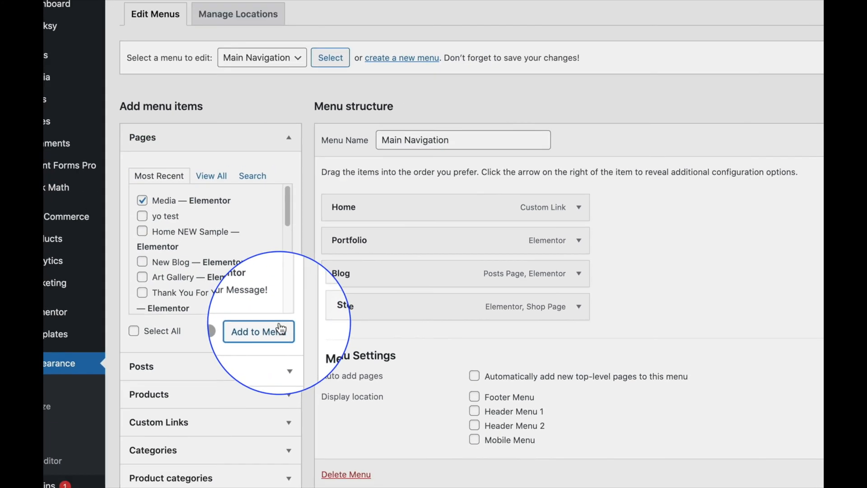
{"action": "left_click", "coordinate": [258, 331]}
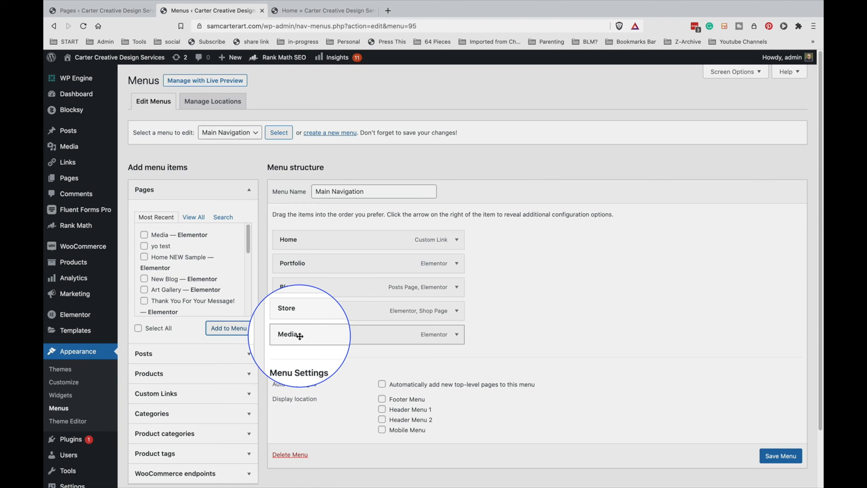
{"action": "left_click_drag", "start_coordinate": [289, 334], "coordinate": [289, 260]}
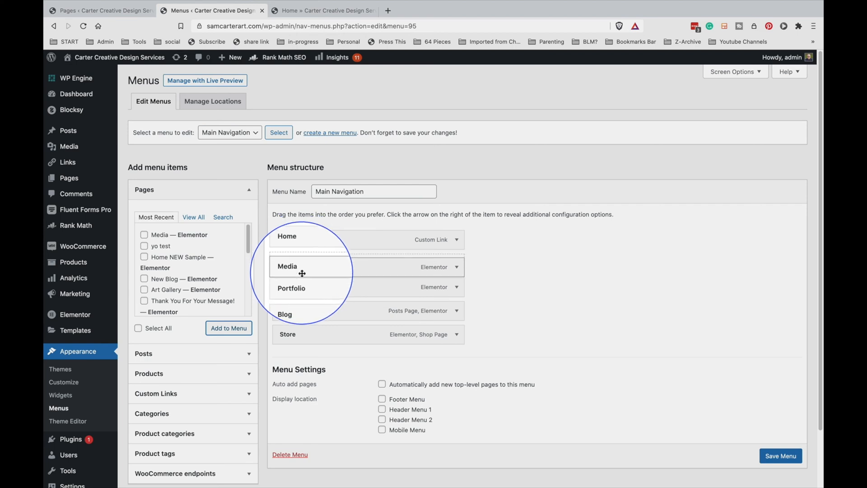
{"action": "left_click_drag", "start_coordinate": [301, 271], "coordinate": [301, 260]}
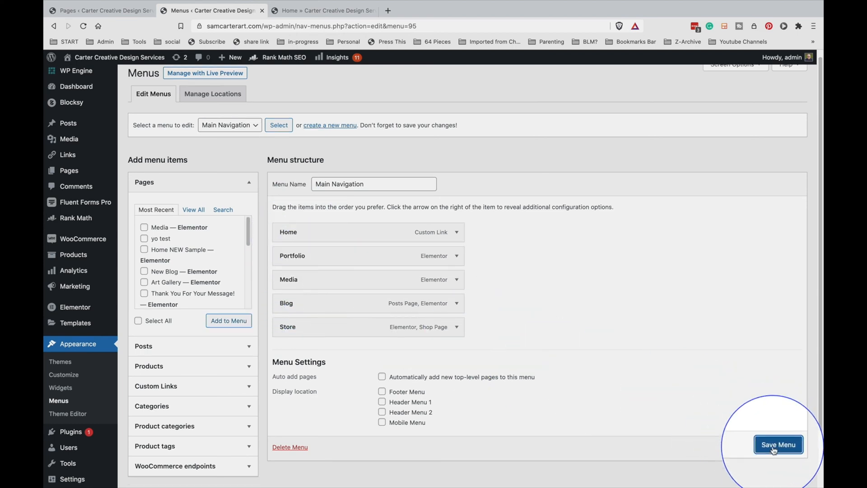
{"action": "left_click", "coordinate": [779, 444]}
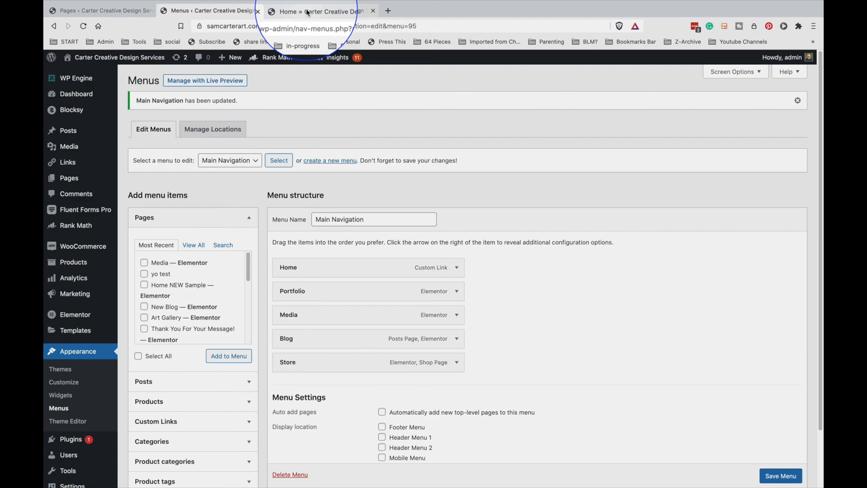
Reload the live homepage showing Home, Portfolio, Media, Blog, Store, then follow the Media link.
{"action": "left_click", "coordinate": [318, 10]}
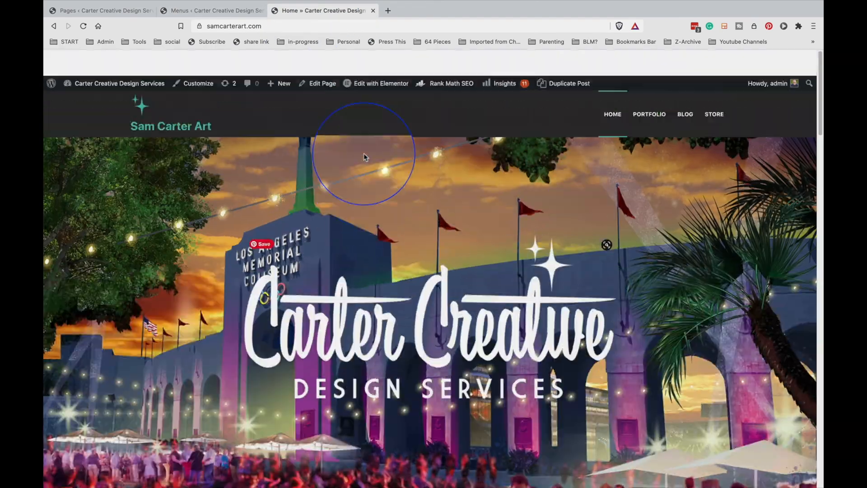
{"action": "left_click", "coordinate": [85, 28]}
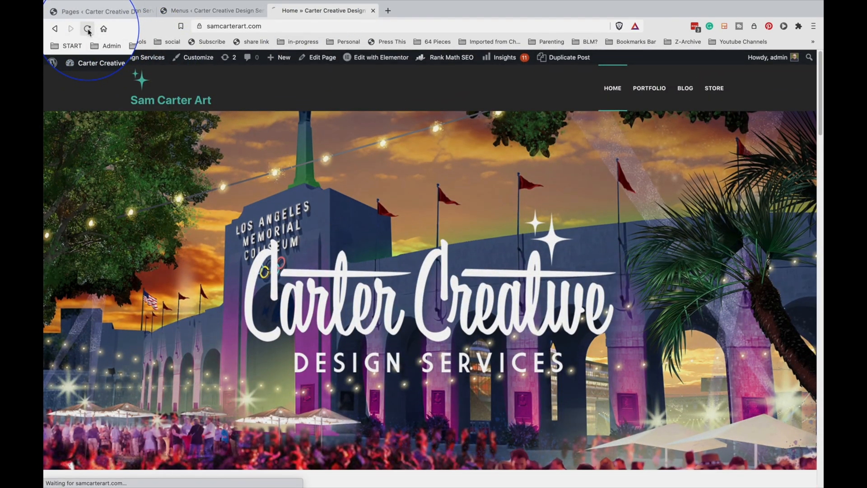
{"action": "left_click", "coordinate": [88, 28]}
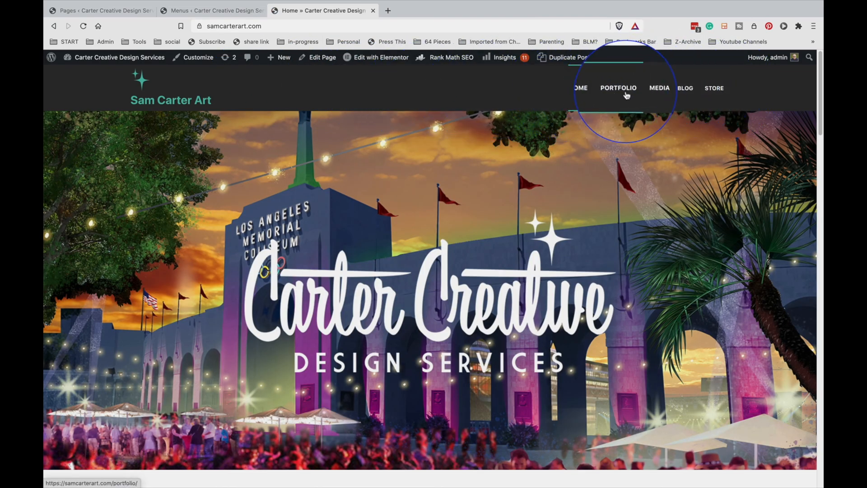
{"action": "left_click", "coordinate": [618, 89]}
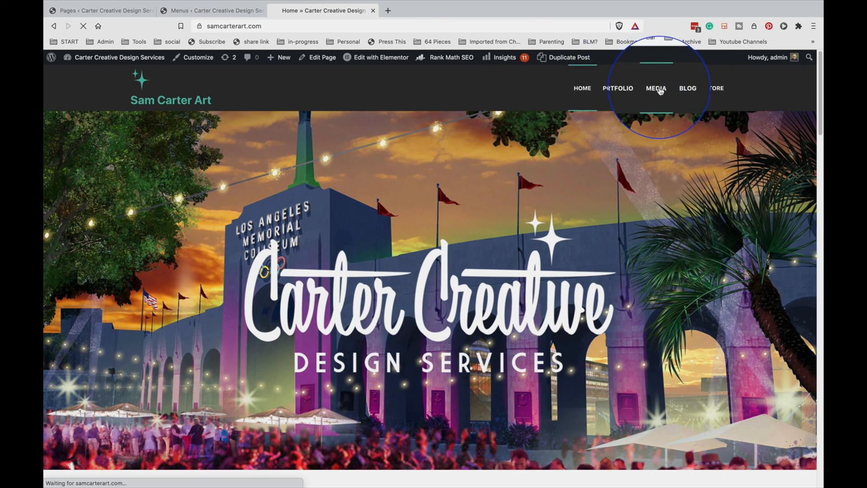
Scroll the live Media page through its intro, portrait and Video section and back to the top.
{"action": "left_click", "coordinate": [655, 88]}
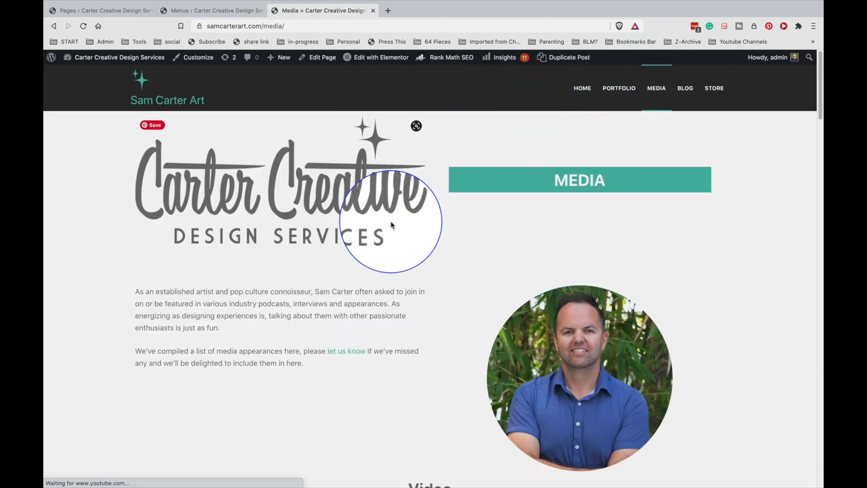
{"action": "scroll", "scroll_direction": "down", "scroll_amount": 3}
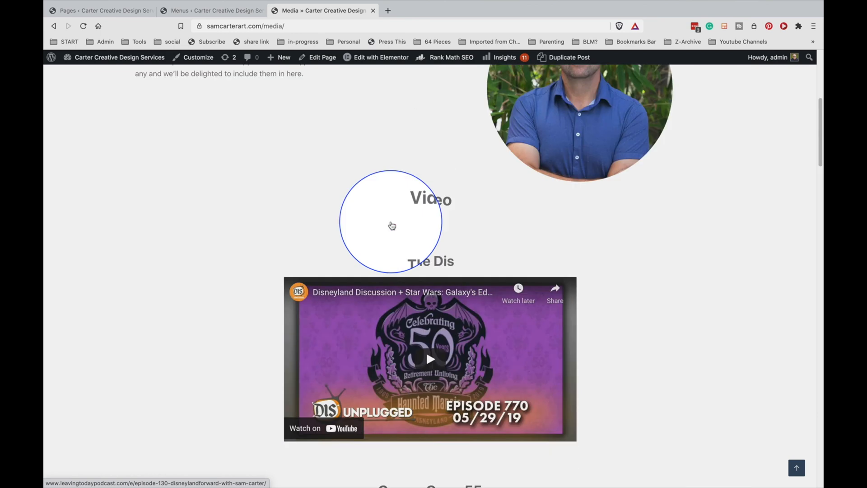
{"action": "scroll", "scroll_direction": "up", "scroll_amount": 3}
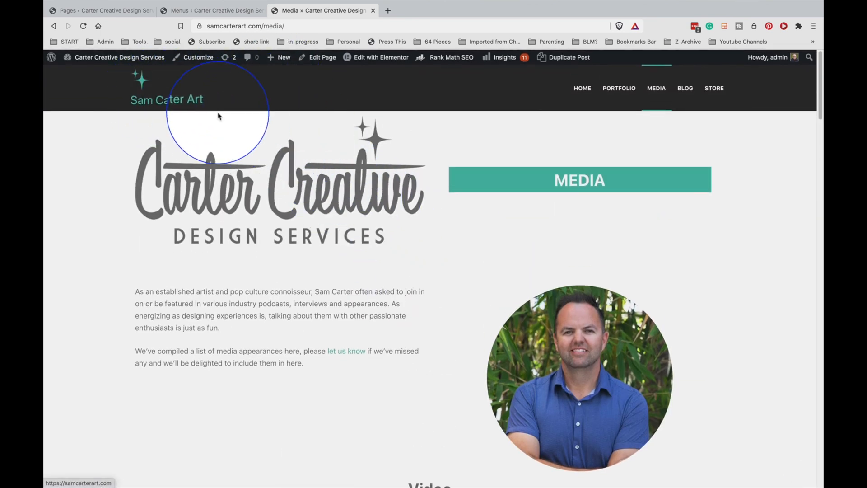
{"action": "mouse_move", "coordinate": [360, 205]}
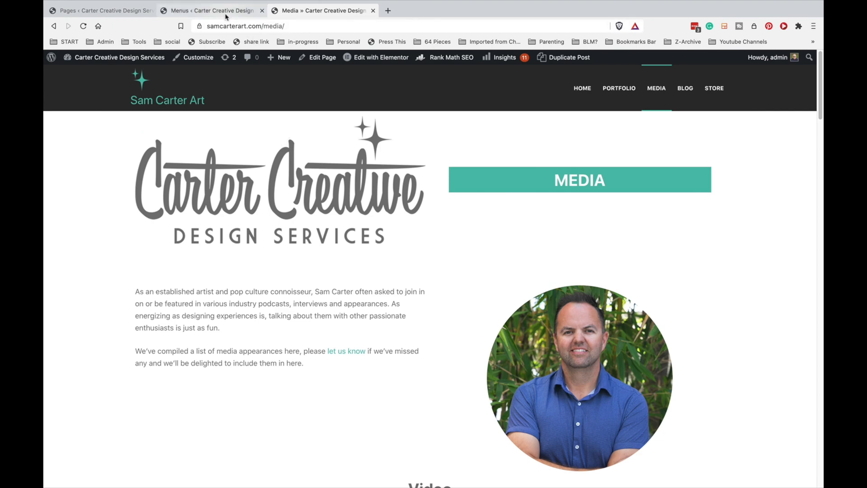
{"action": "mouse_move", "coordinate": [259, 173]}
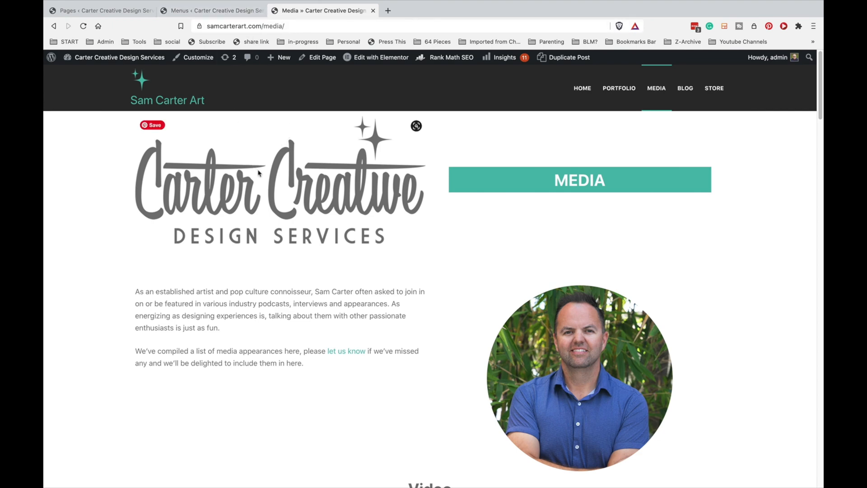